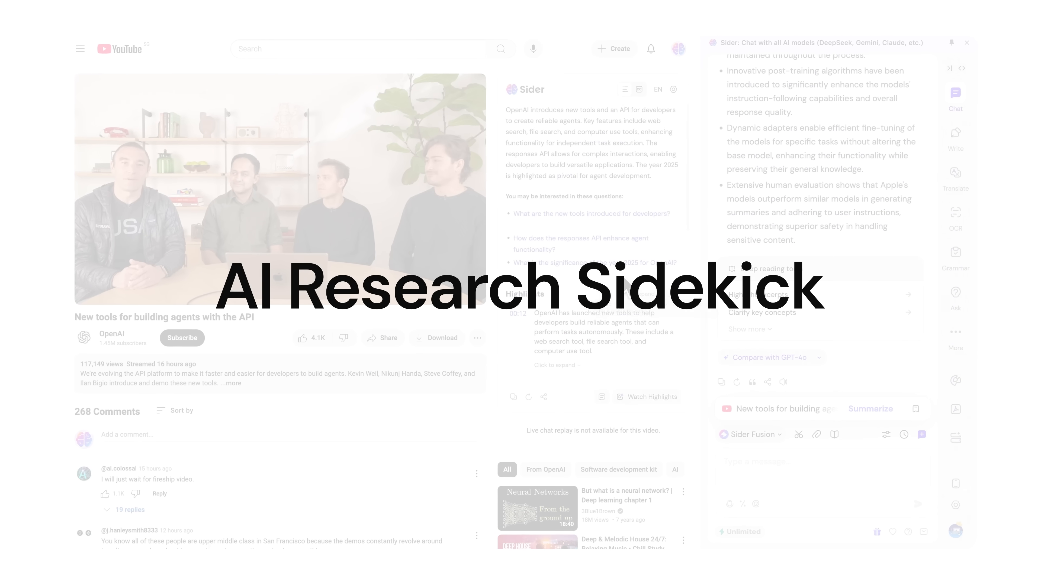
Step: Start a fresh sidebar chat beside the Apple responsible-AI research article
text(9.11 and)
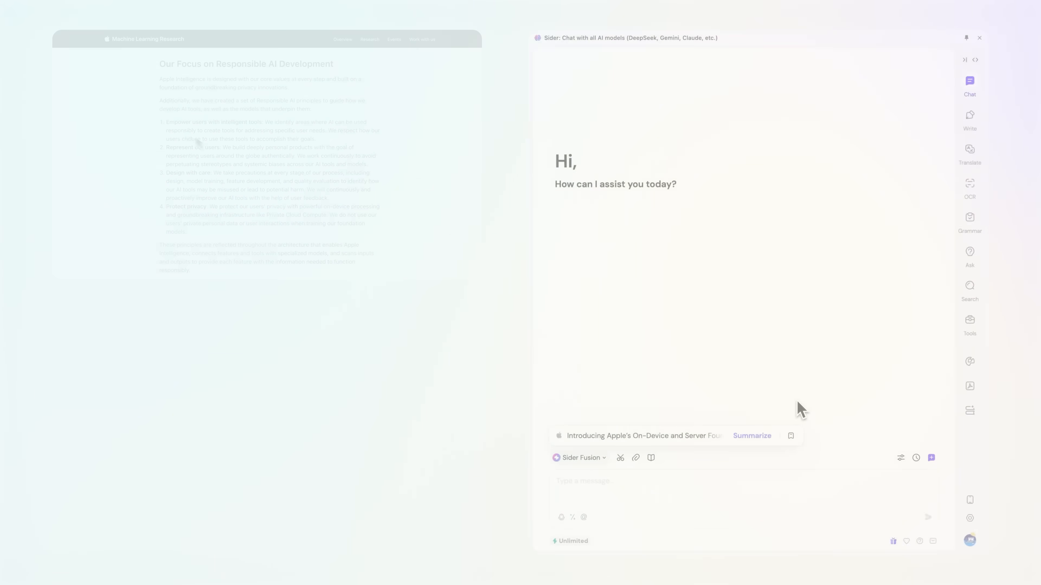
click(752, 435)
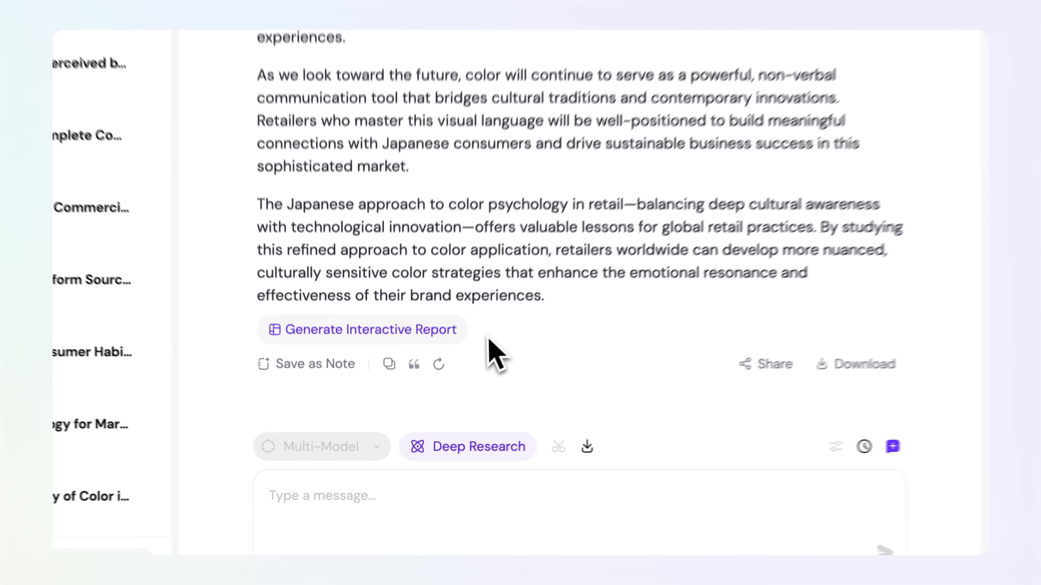
Step: Submit the Japanese retail color psychology question with Deep Research enabled
click(362, 329)
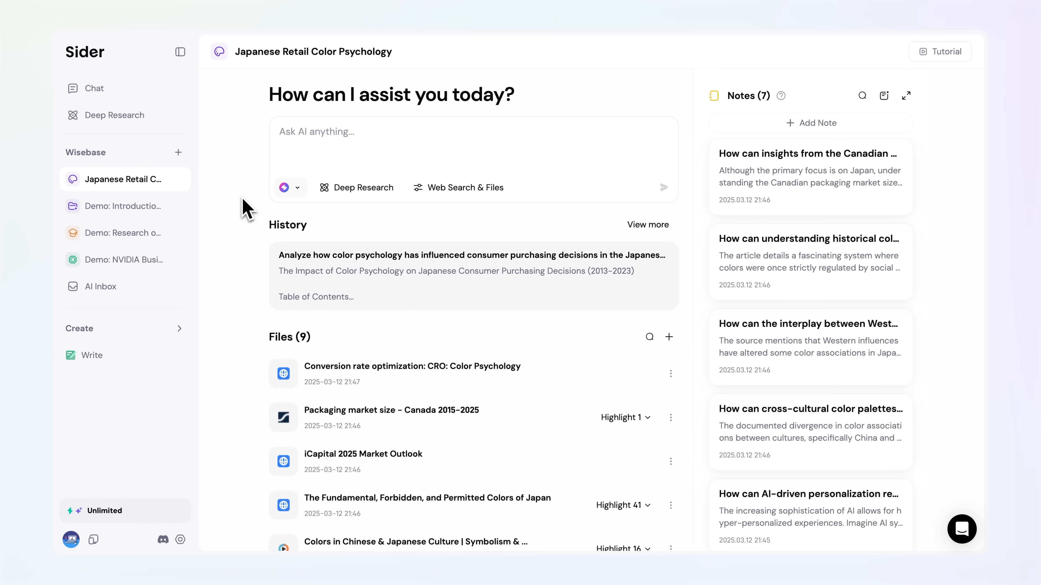
Step: Expand Highlight 1 on the Packaging market size - Canada file
click(622, 418)
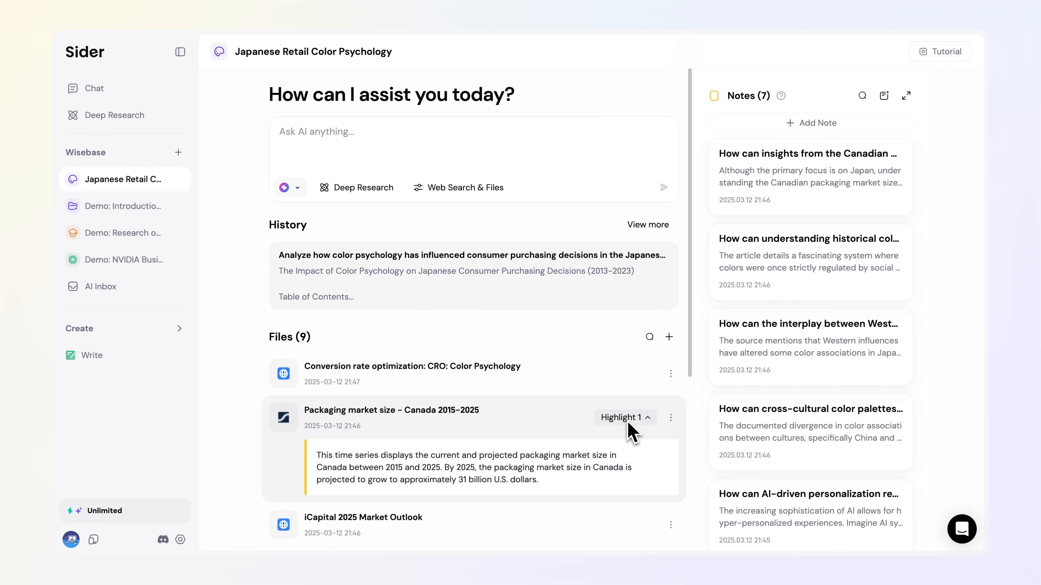